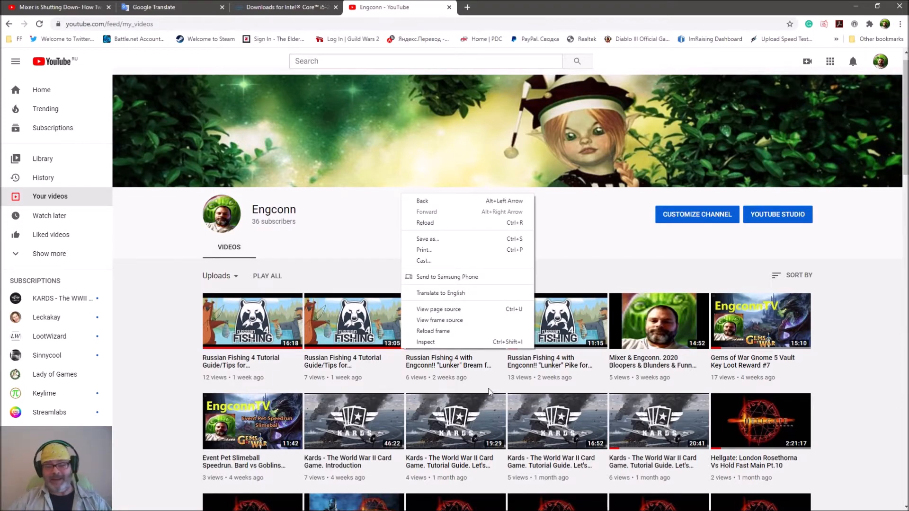
mouse_move(433, 331)
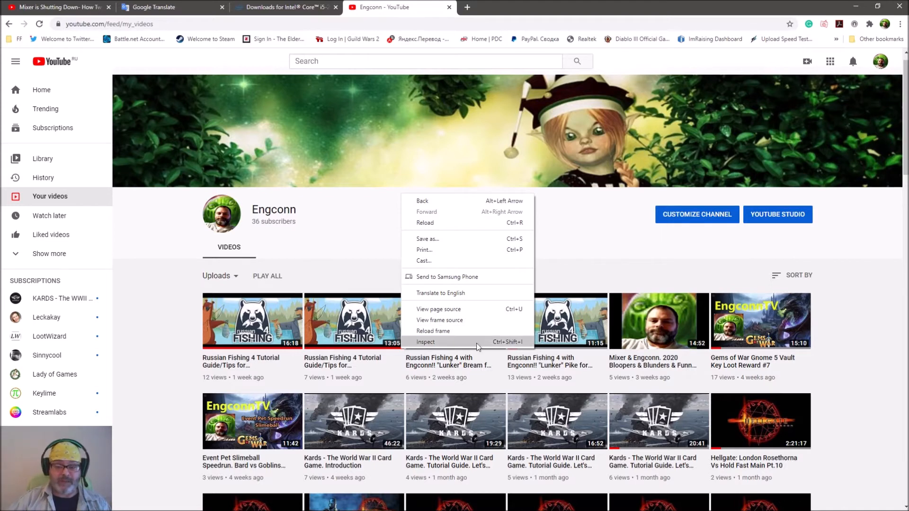
mouse_move(361, 238)
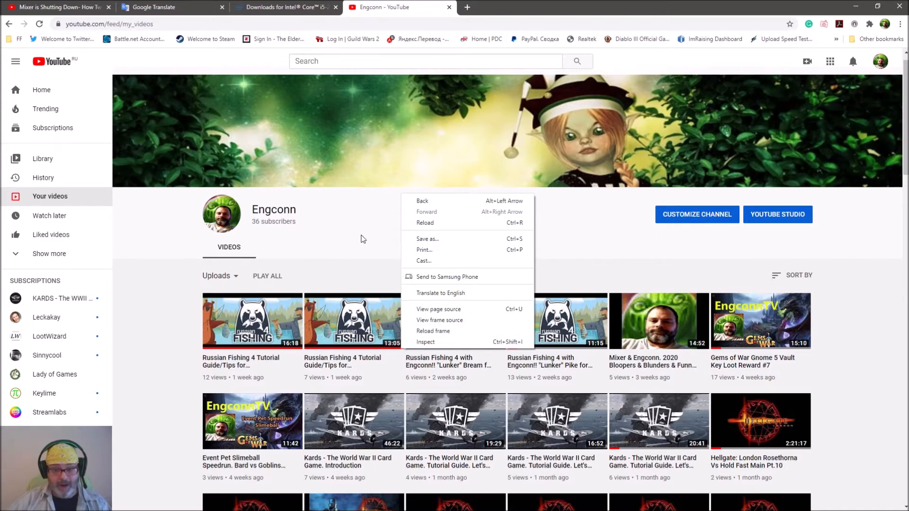
mouse_move(349, 255)
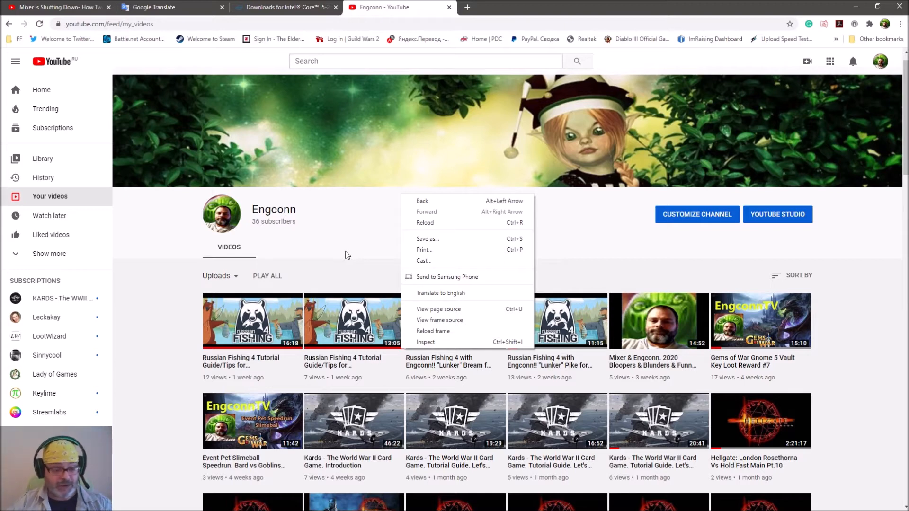
mouse_move(380, 242)
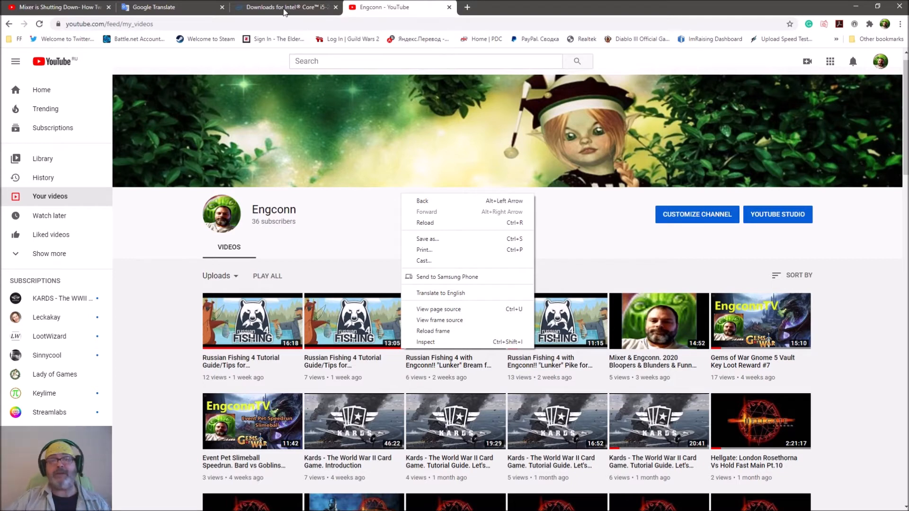
Switch to the Intel Download Center browser tab for the Core i5-2500K.
left_click(284, 7)
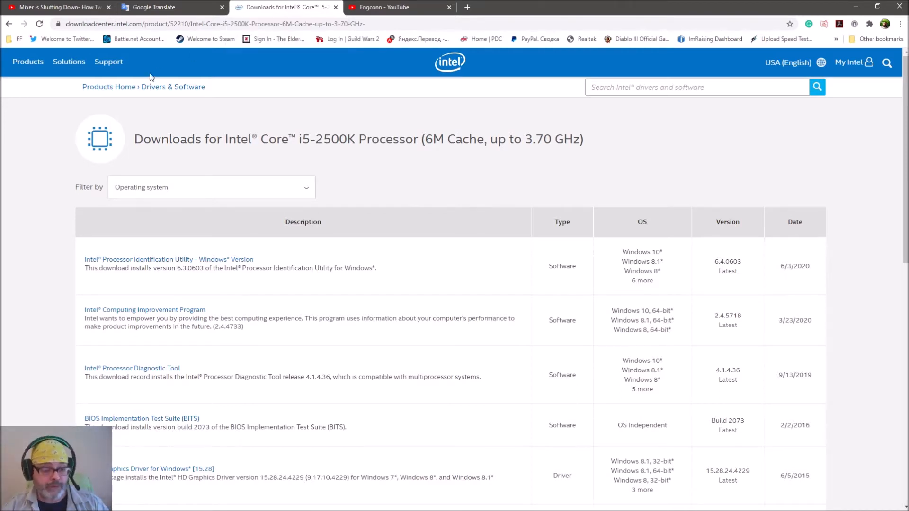
mouse_move(442, 76)
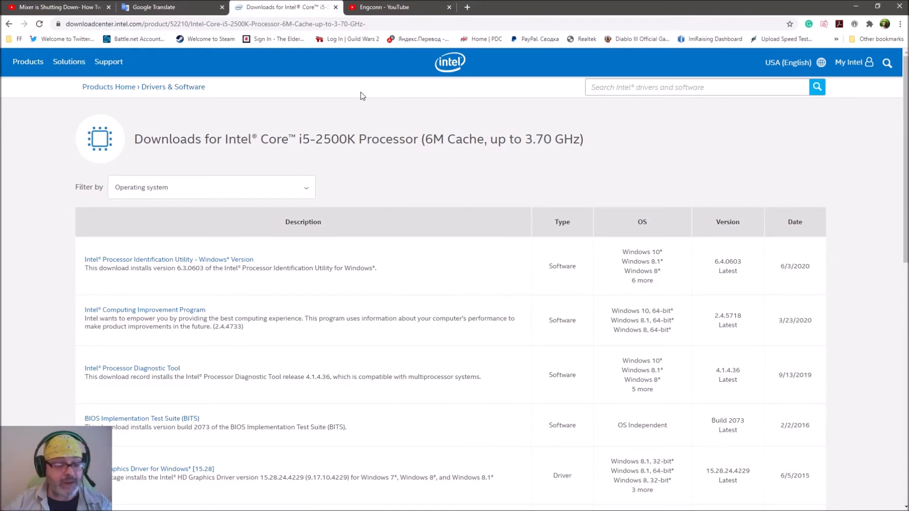
mouse_move(347, 96)
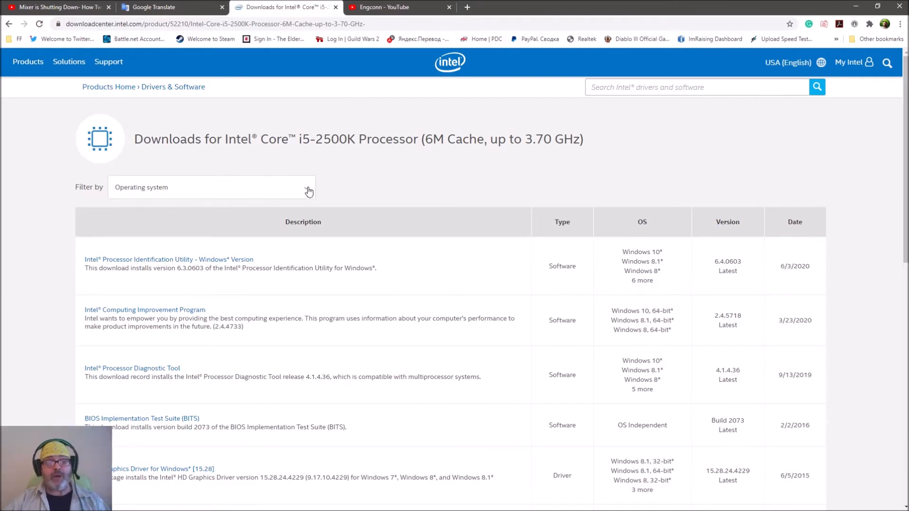
Filter the downloads to Windows 10, 64-bit and go to the Processor Identification Utility page.
left_click(211, 186)
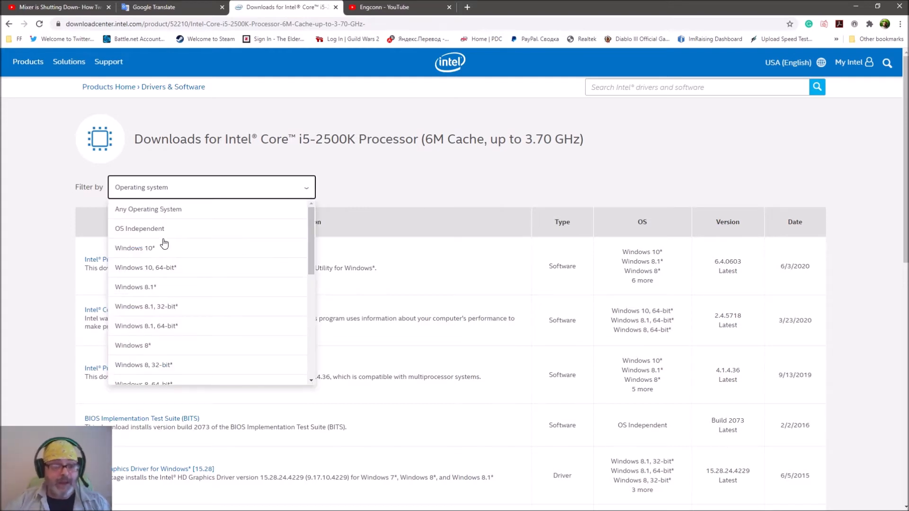
mouse_move(158, 241)
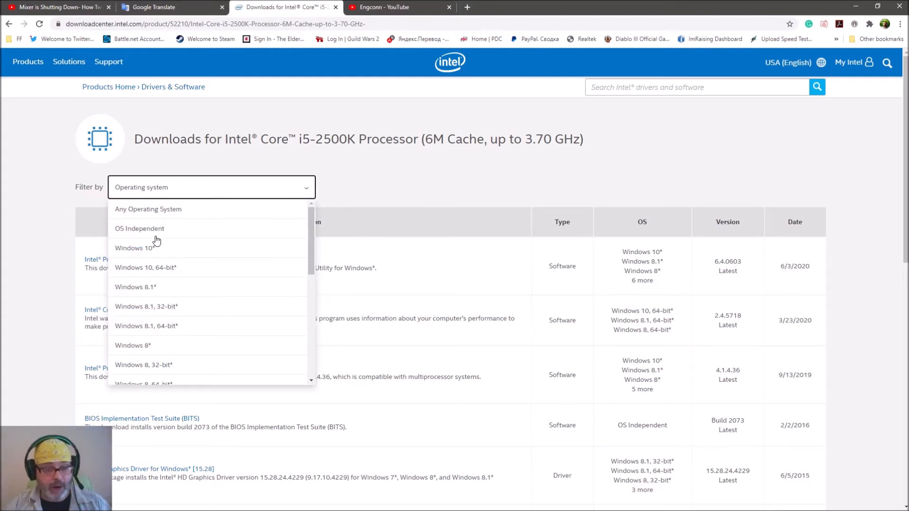
scroll("down", 3)
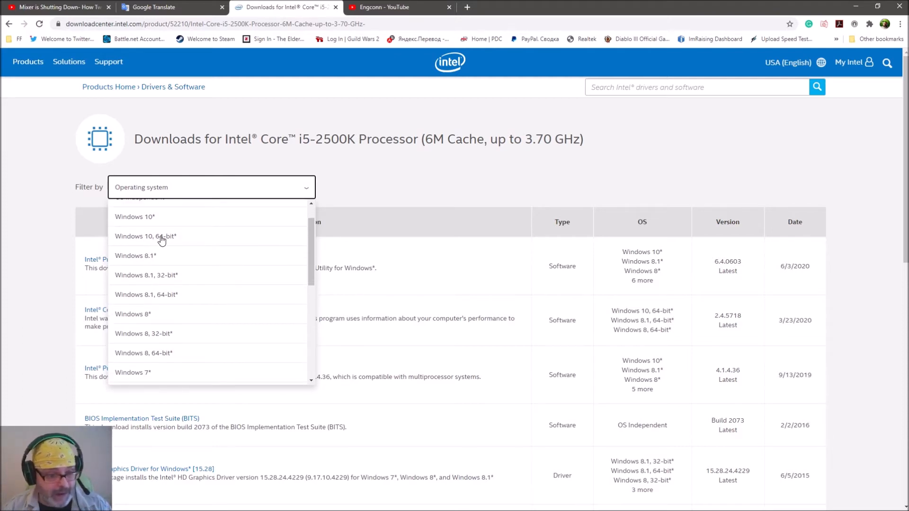
mouse_move(162, 311)
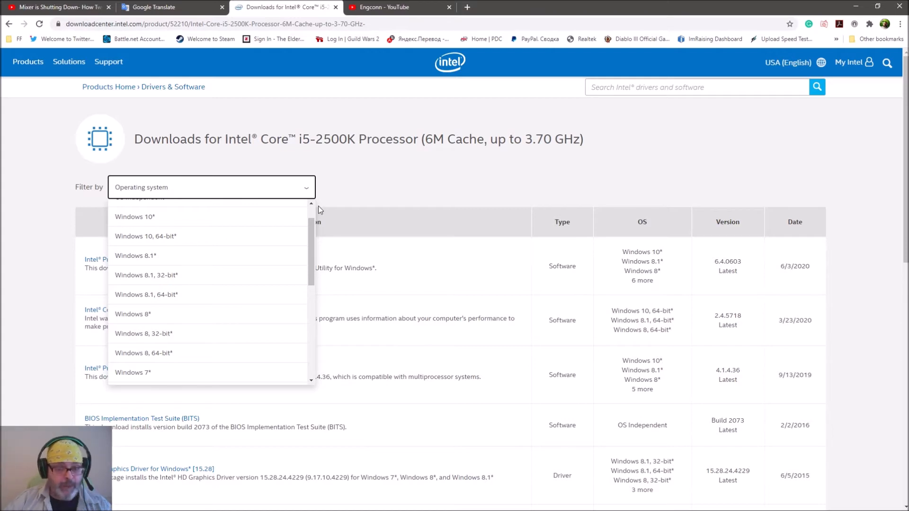
mouse_move(404, 195)
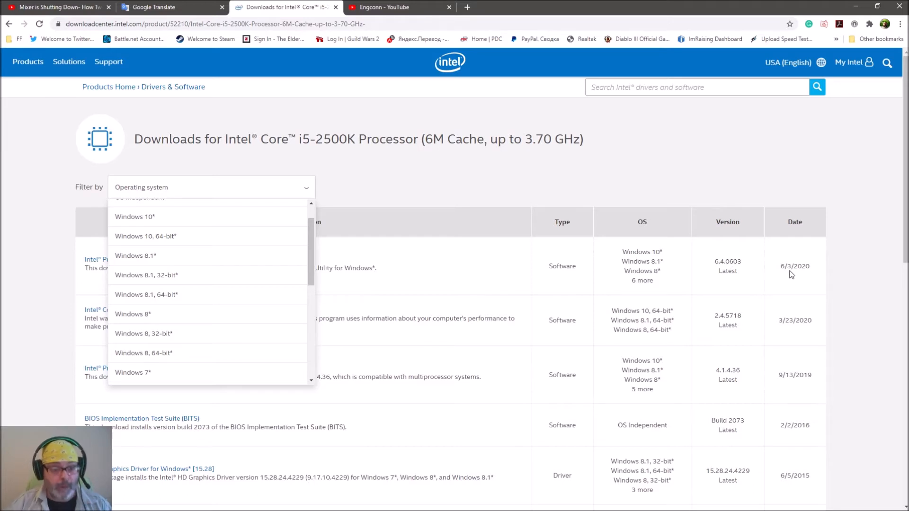
left_click(146, 236)
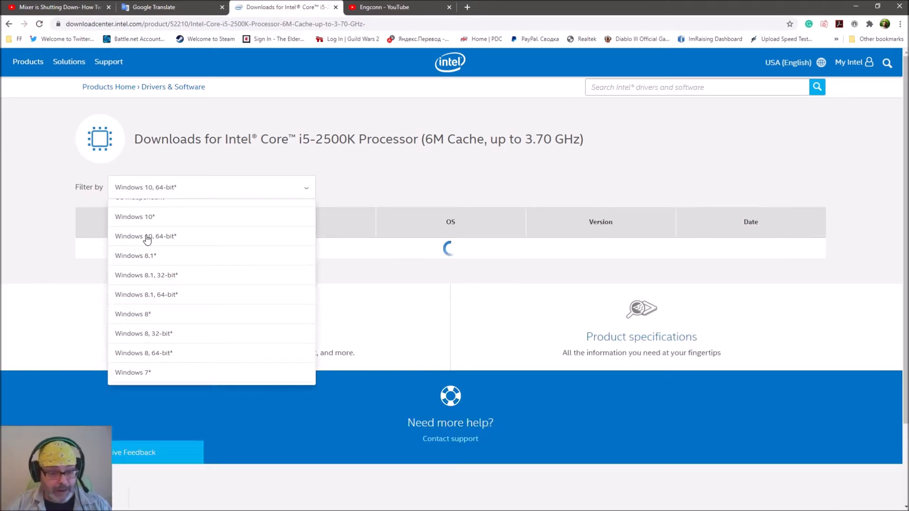
left_click(133, 236)
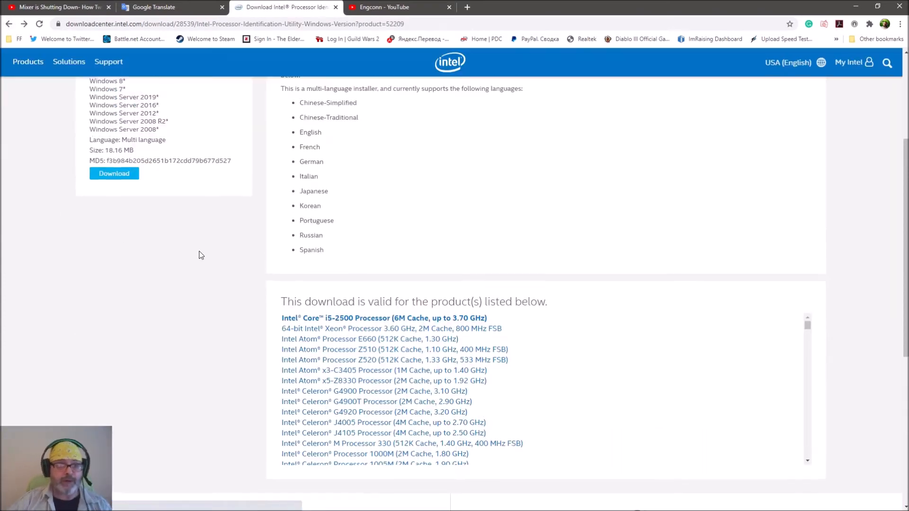
Review the utility page's version 6.4.0603 details and check the right-click context menu appears.
scroll("up", 3)
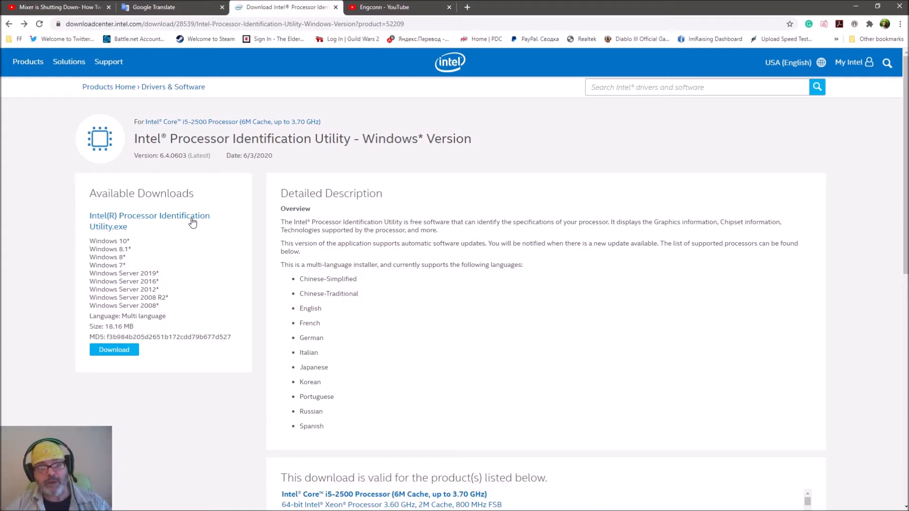
scroll("down", 3)
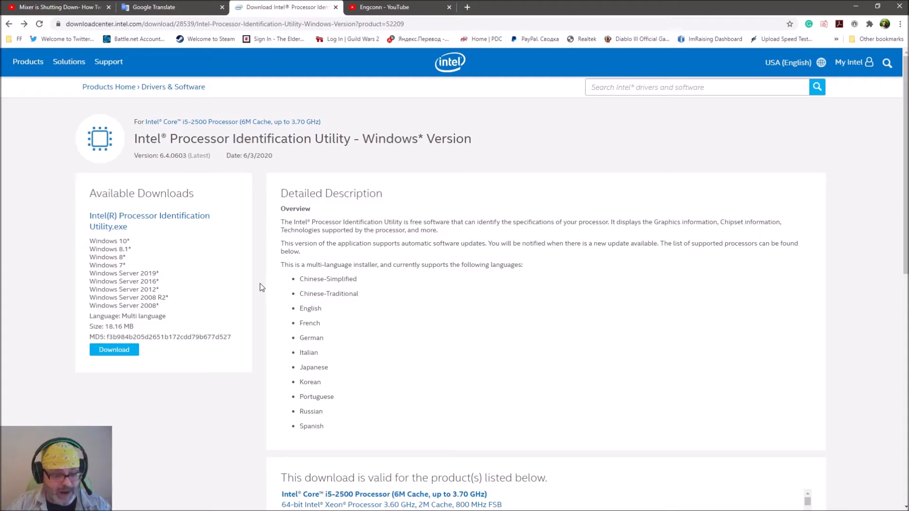
mouse_move(249, 285)
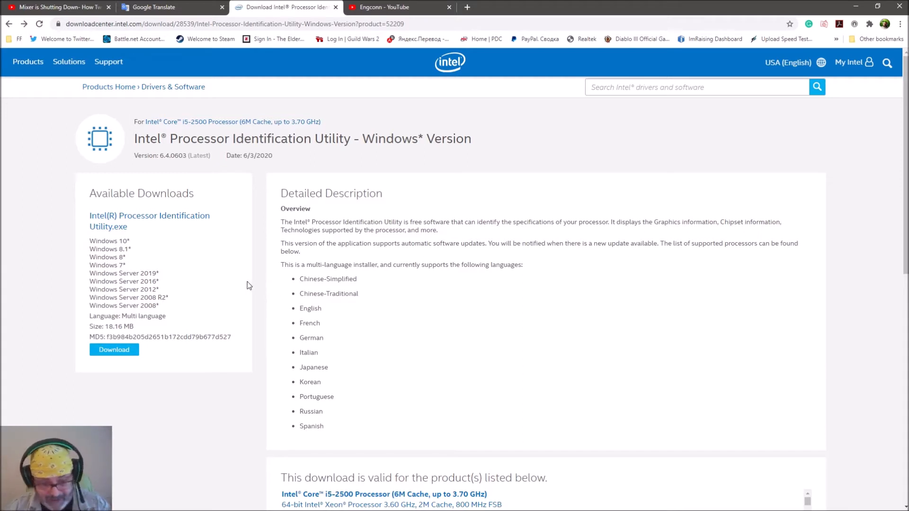
right_click(456, 371)
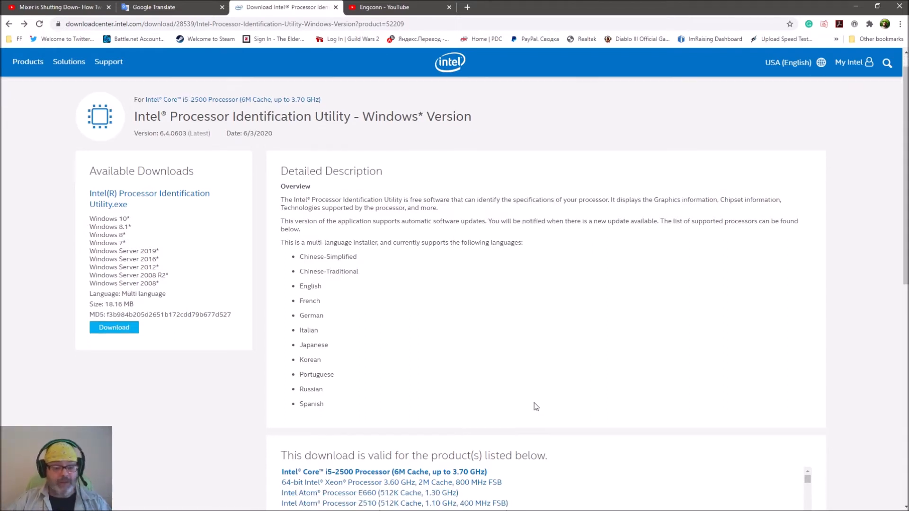
Find Intel Core i5-2500K Processor in the supported products list and go to its downloads page.
scroll("down", 3)
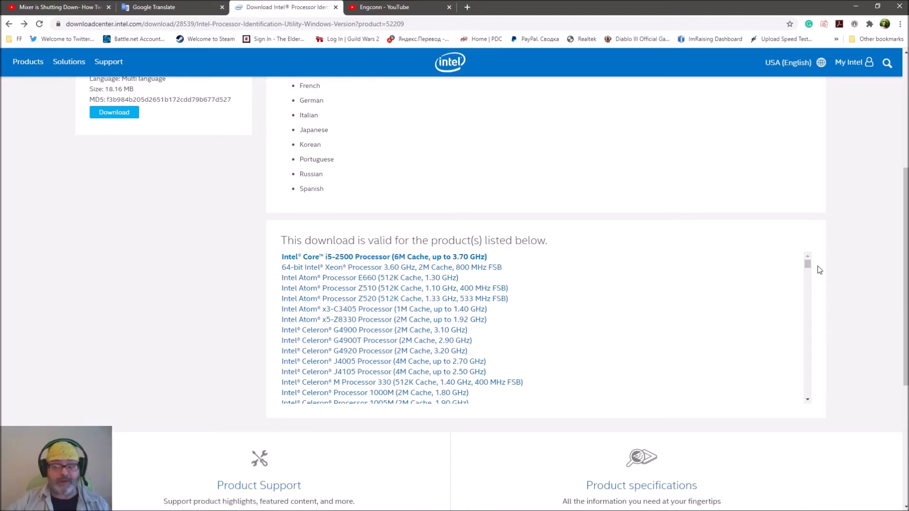
scroll("down", 3)
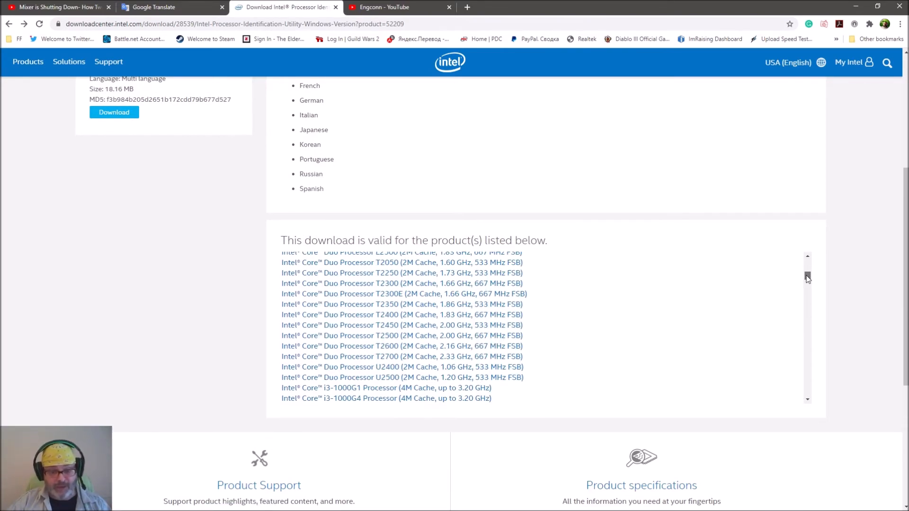
scroll("down", 3)
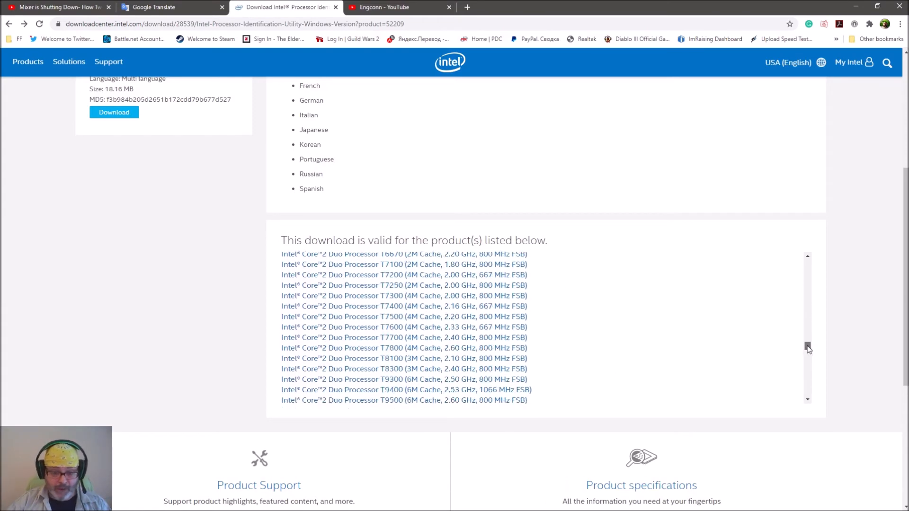
scroll("down", 3)
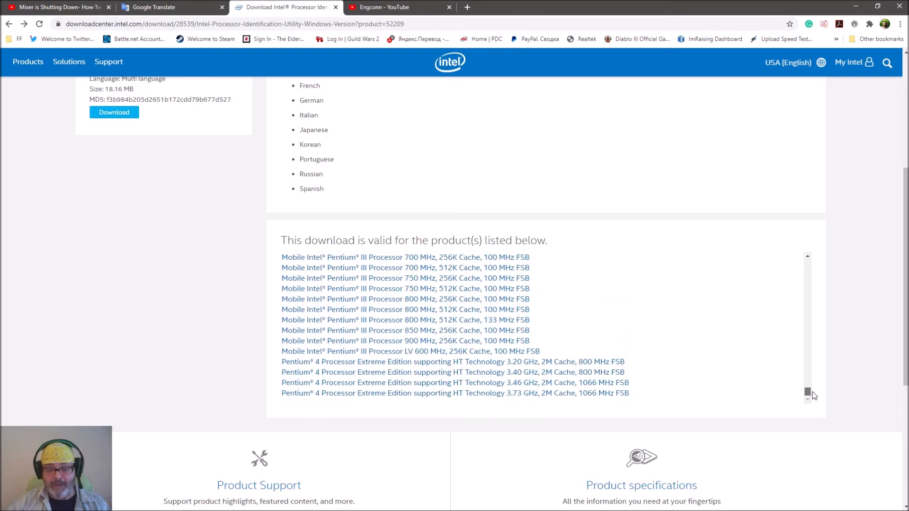
scroll("down", 3)
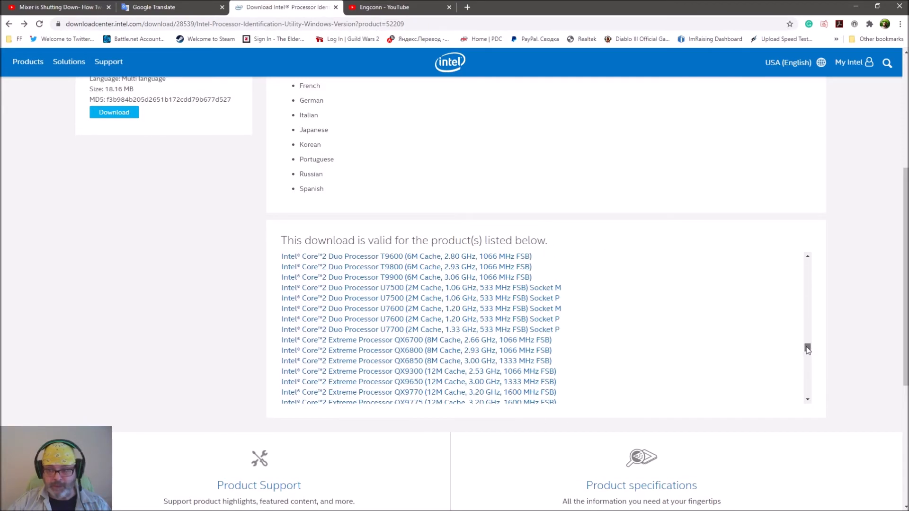
scroll("down", 3)
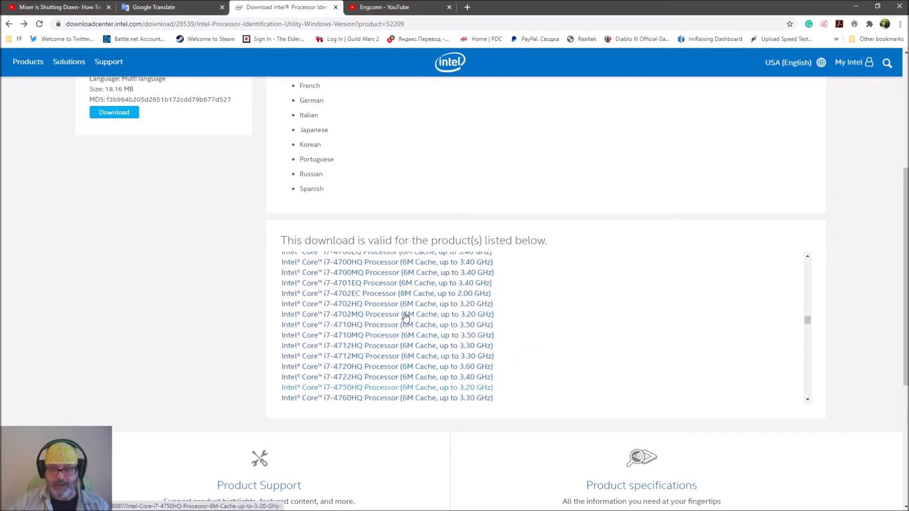
scroll("down", 3)
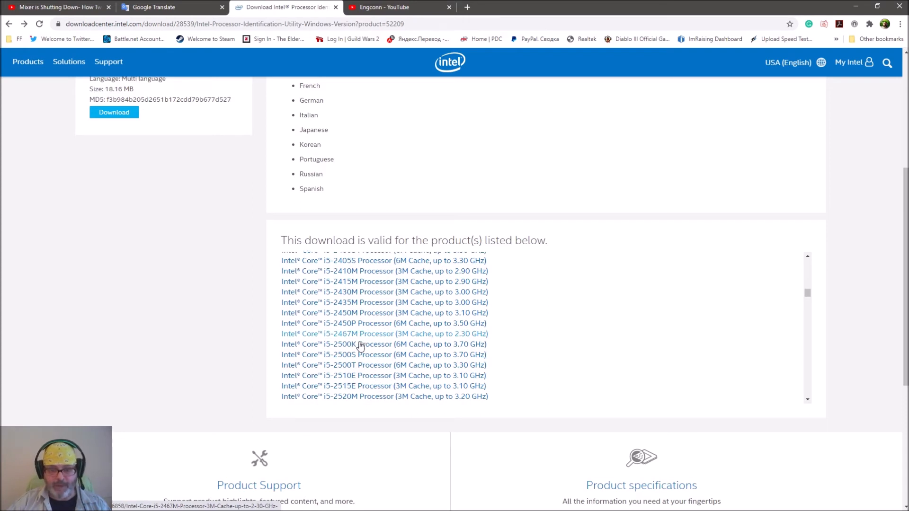
scroll("down", 3)
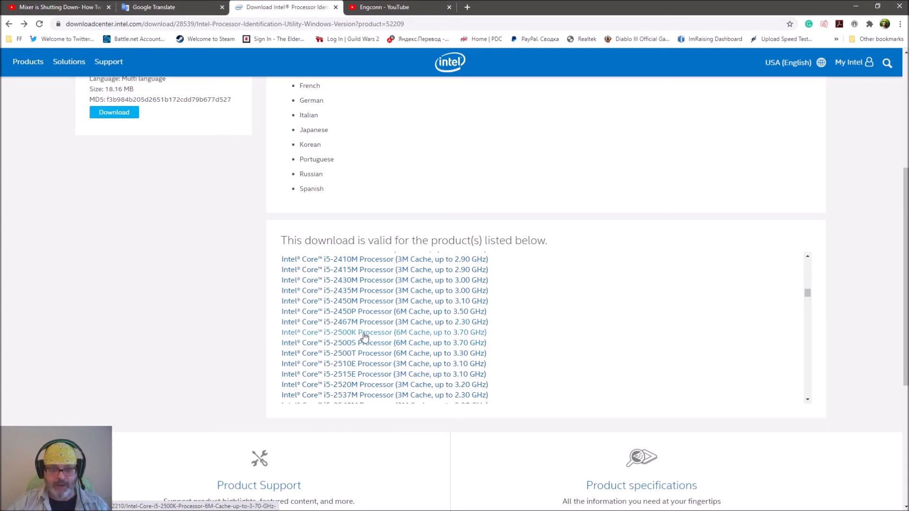
left_click(336, 332)
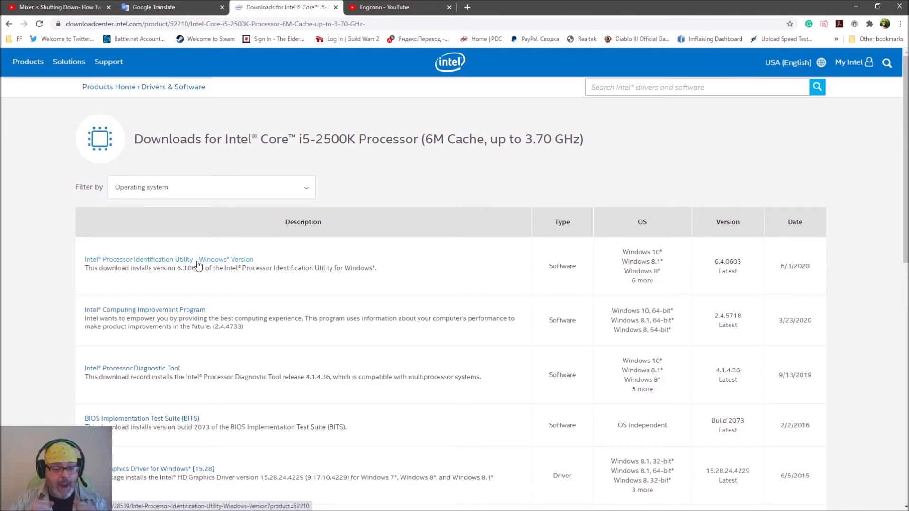
mouse_move(198, 265)
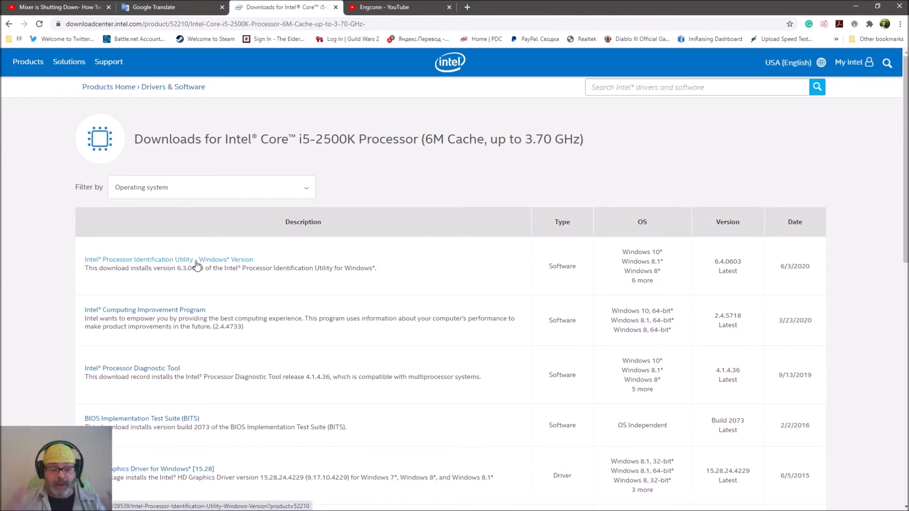
Show the context menu works over the i5-2500K downloads table, dismissing and reopening it further down.
right_click(473, 249)
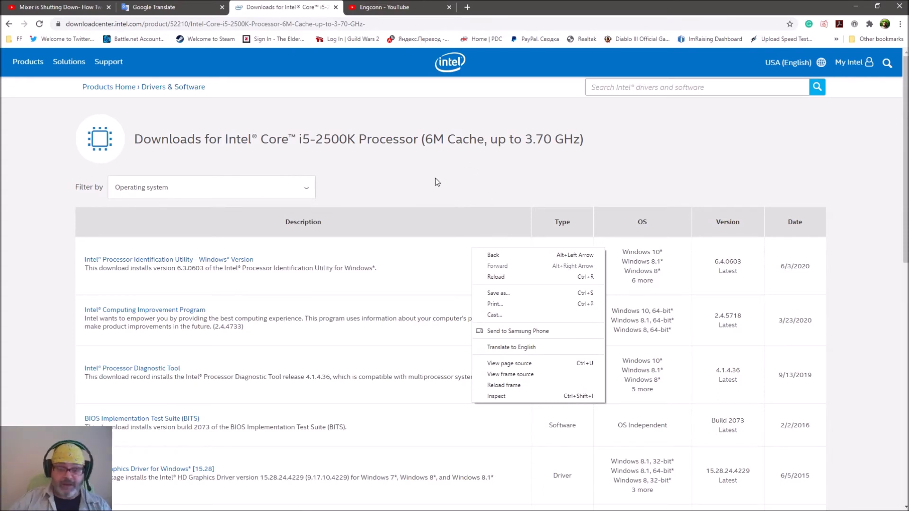
left_click(438, 182)
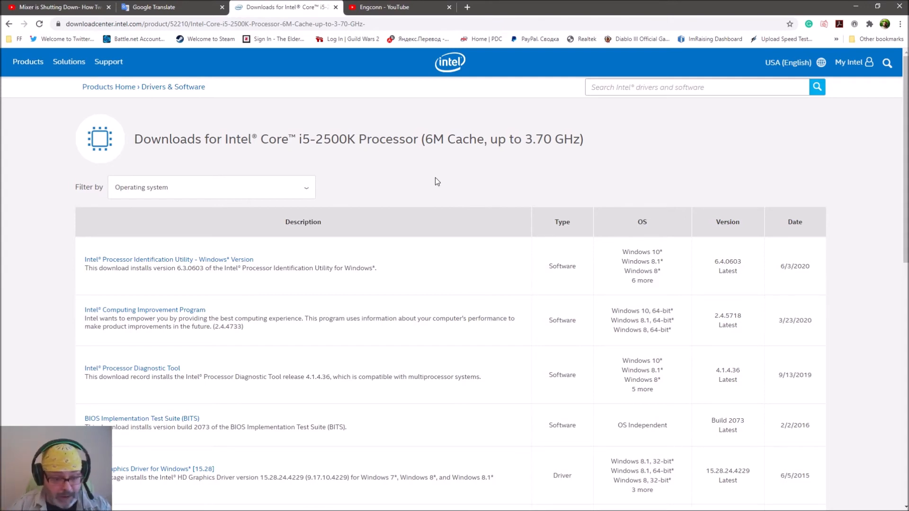
mouse_move(423, 184)
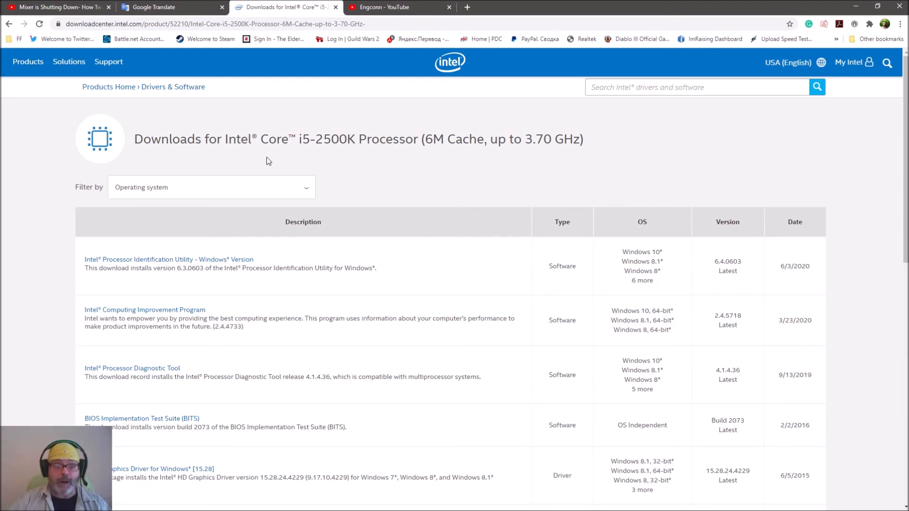
mouse_move(166, 272)
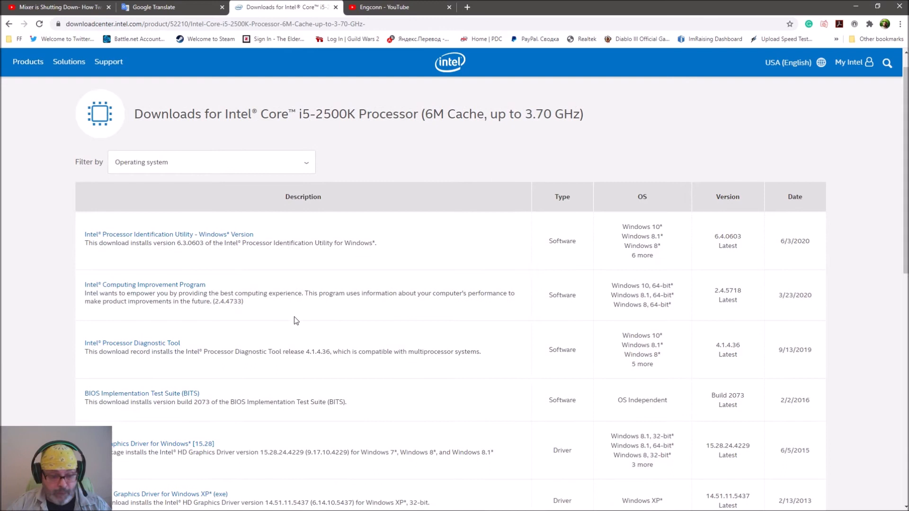
scroll("down", 3)
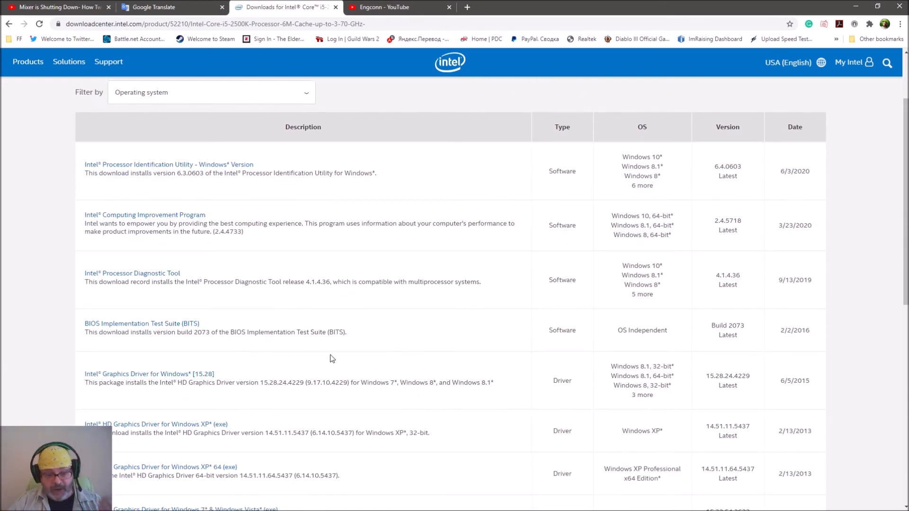
mouse_move(371, 353)
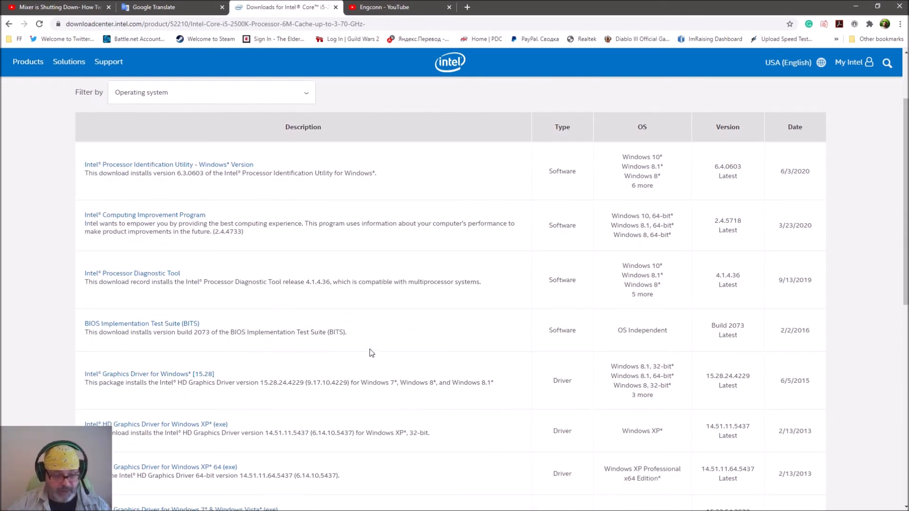
right_click(492, 159)
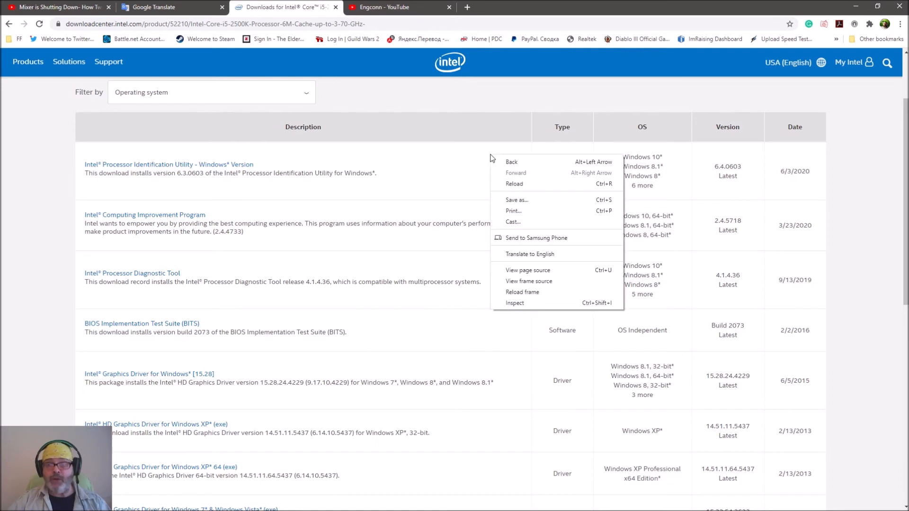
mouse_move(443, 185)
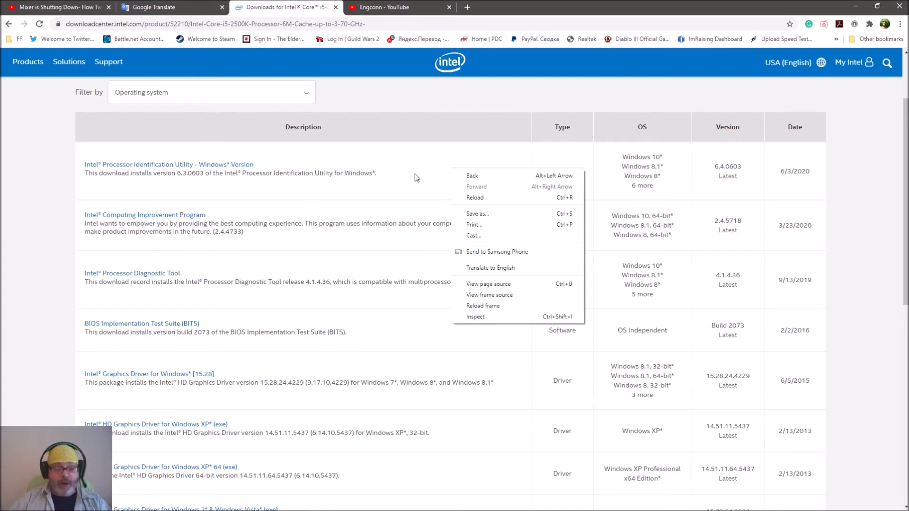
mouse_move(256, 167)
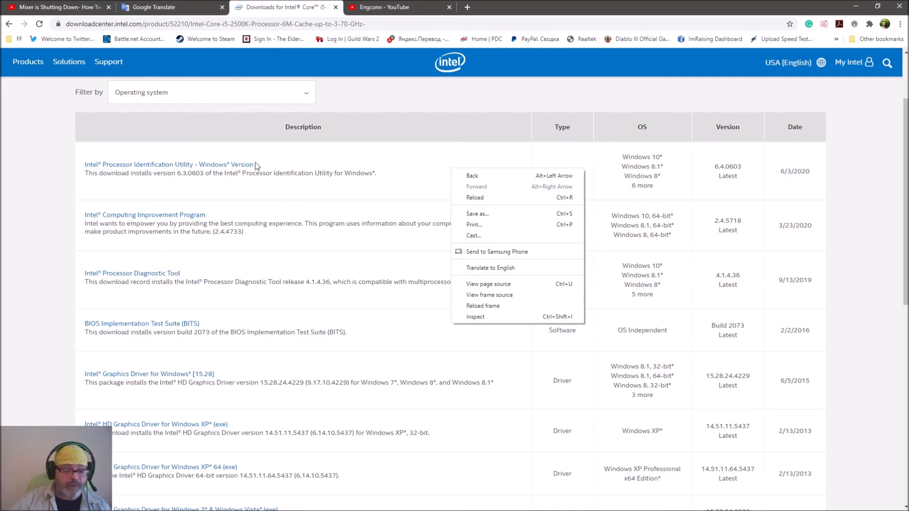
mouse_move(186, 169)
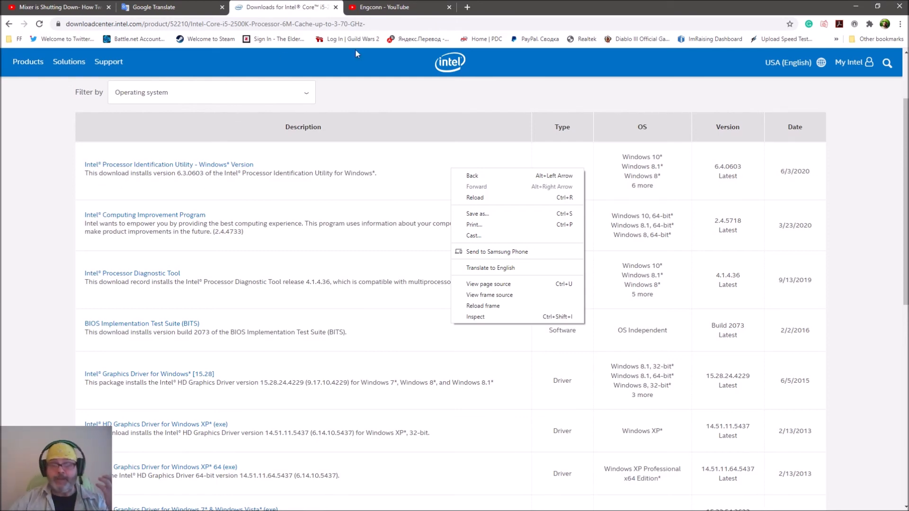
mouse_move(404, 14)
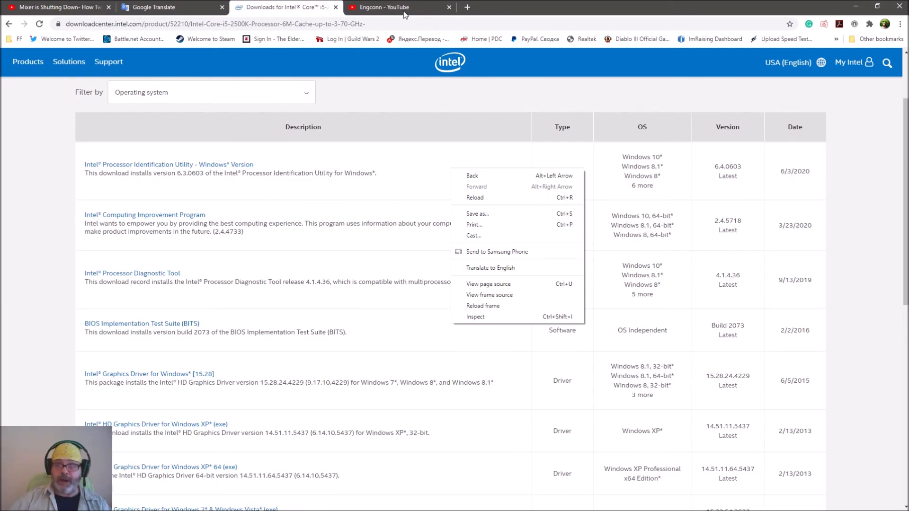
left_click(383, 6)
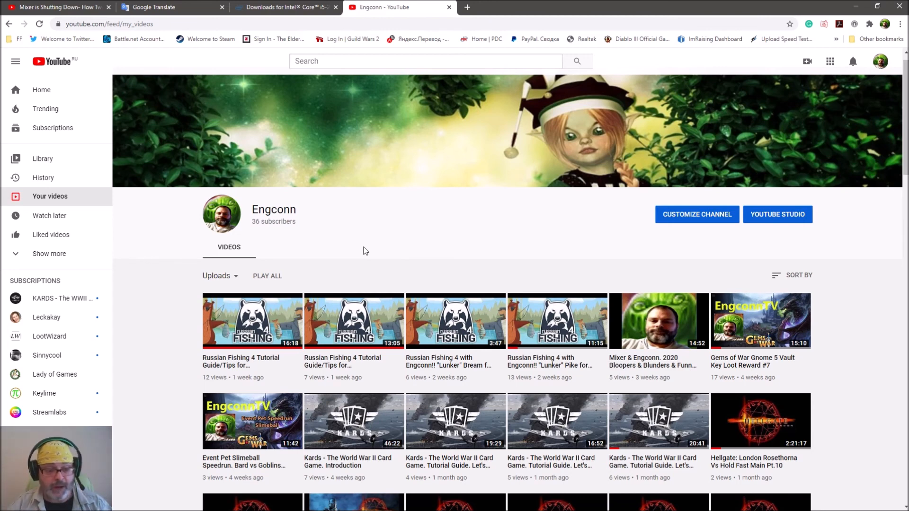
mouse_move(420, 259)
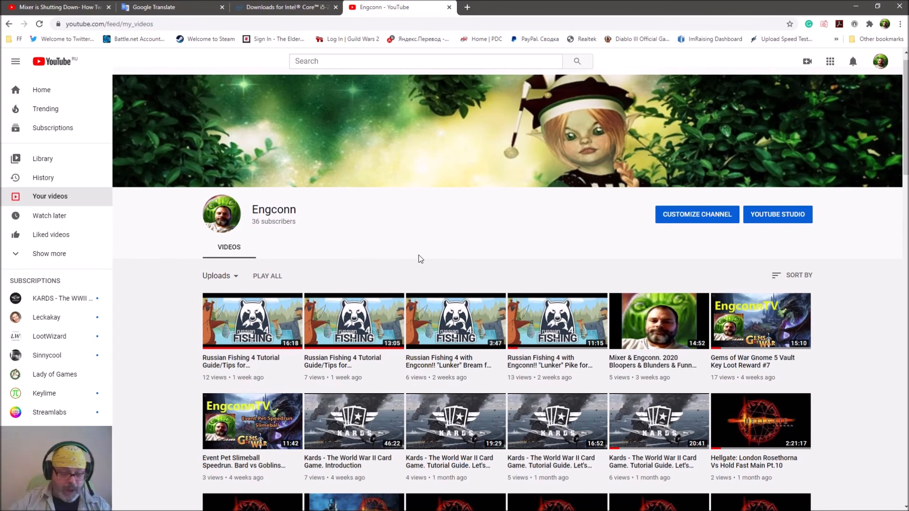
mouse_move(387, 261)
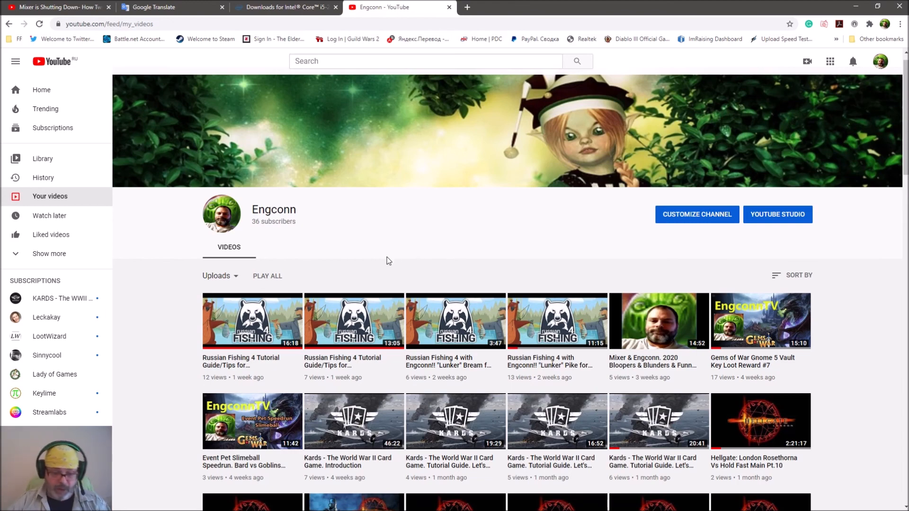
scroll("down", 3)
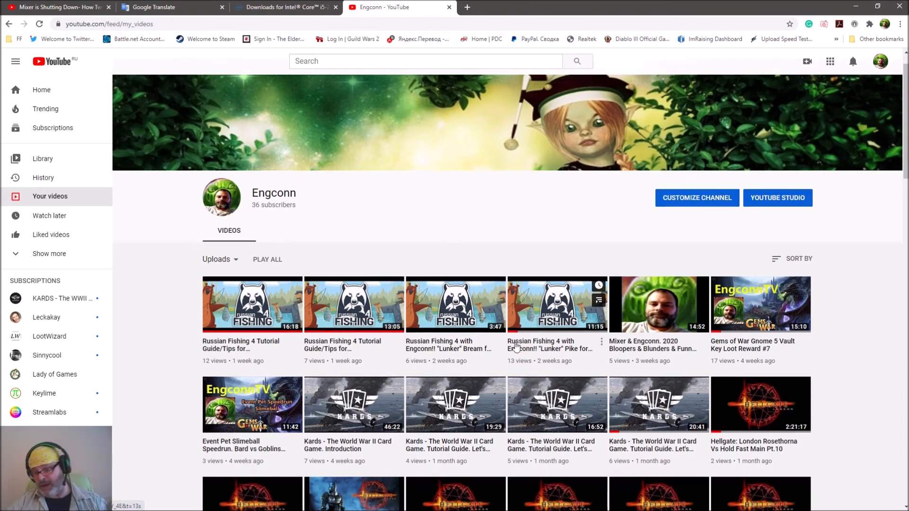
scroll("down", 3)
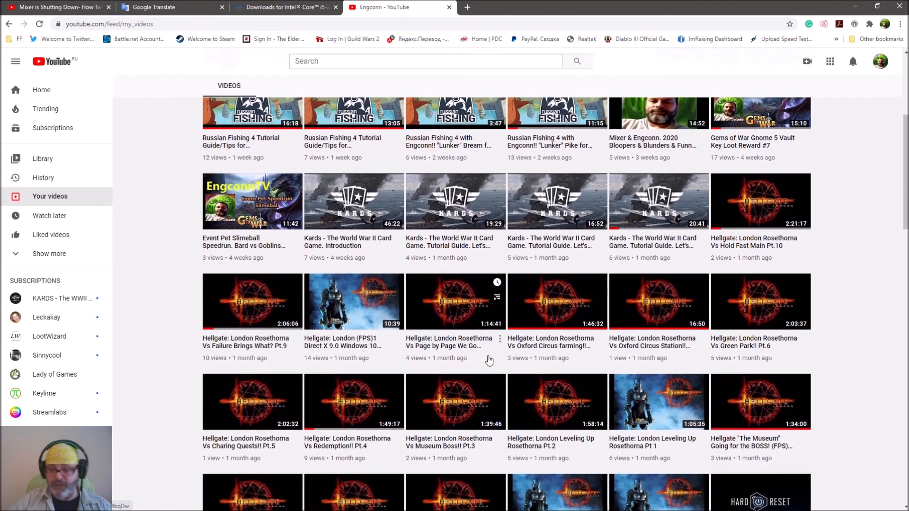
scroll("down", 3)
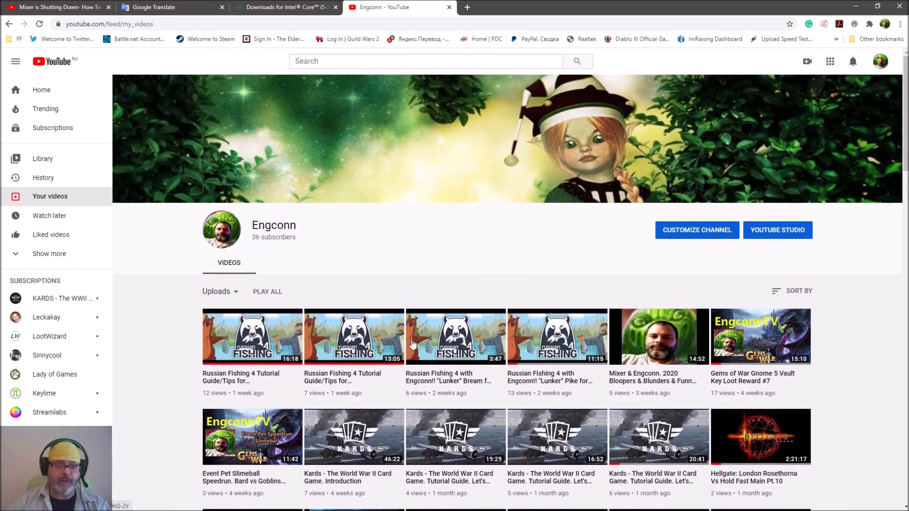
mouse_move(273, 20)
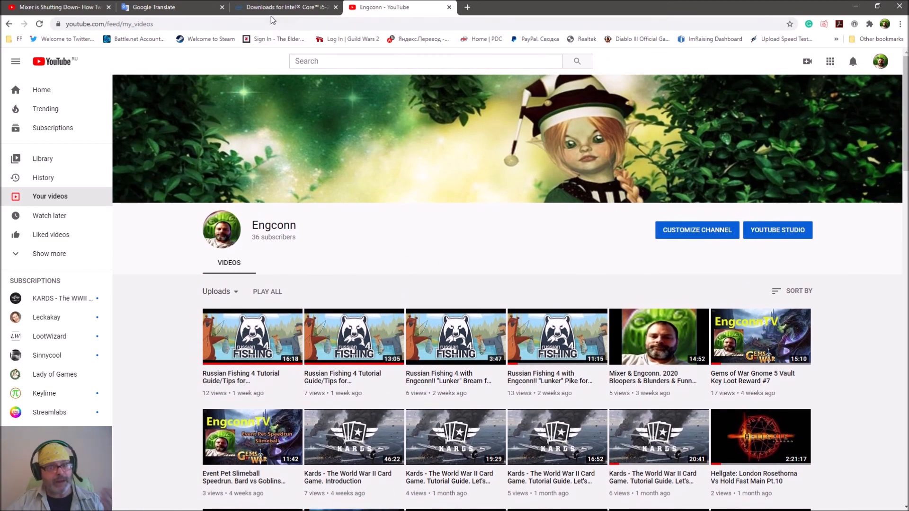
left_click(283, 7)
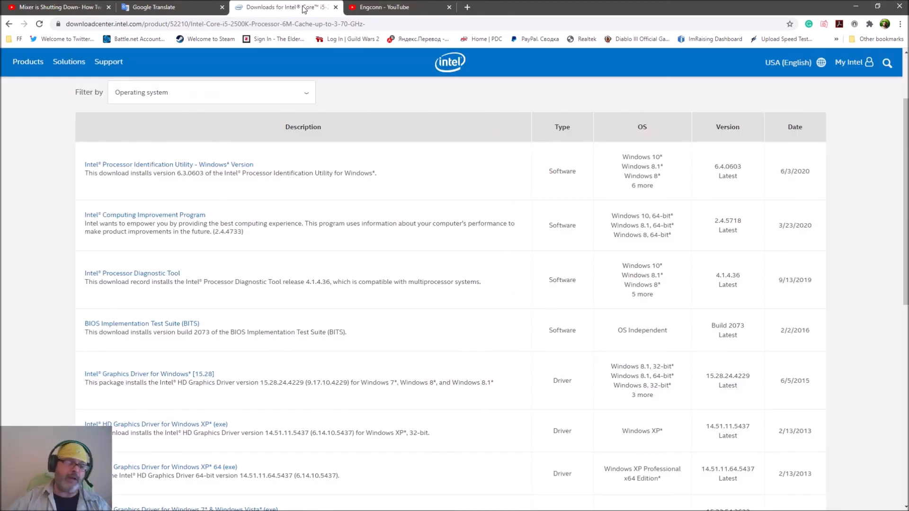